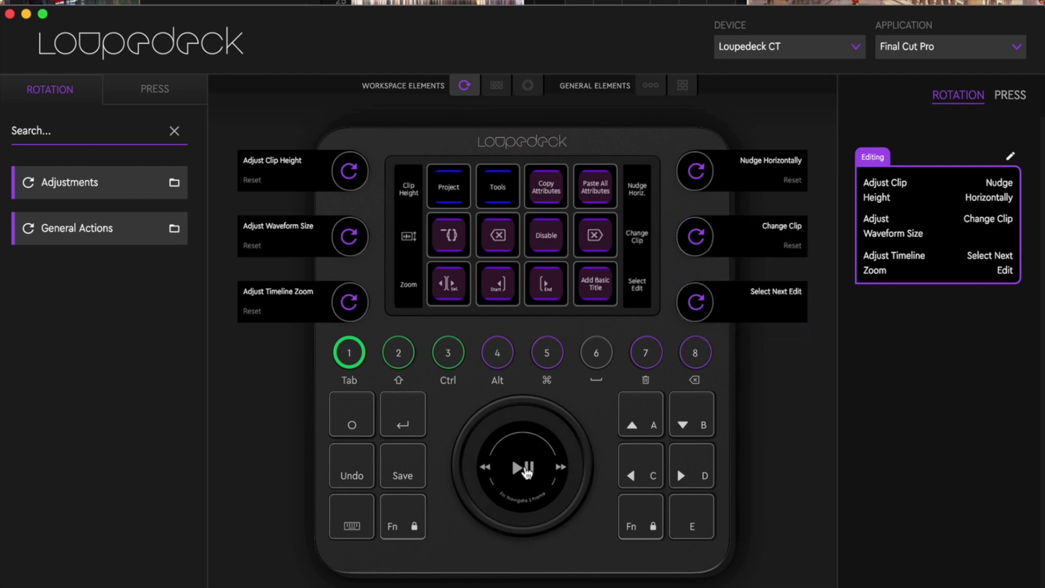
Like the studio-setup video and subscribe to the channel from the outro card
click(526, 85)
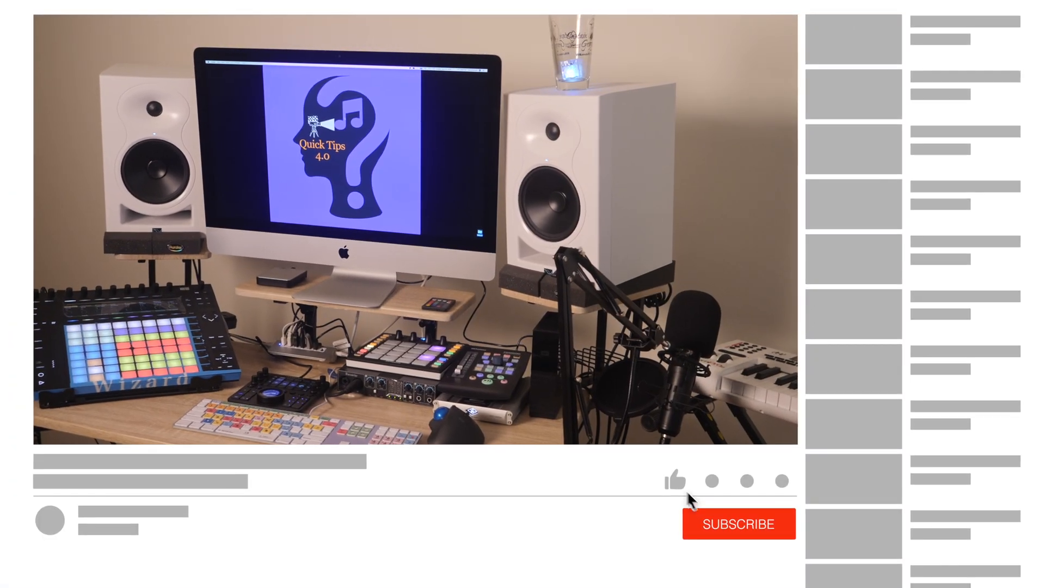
click(738, 523)
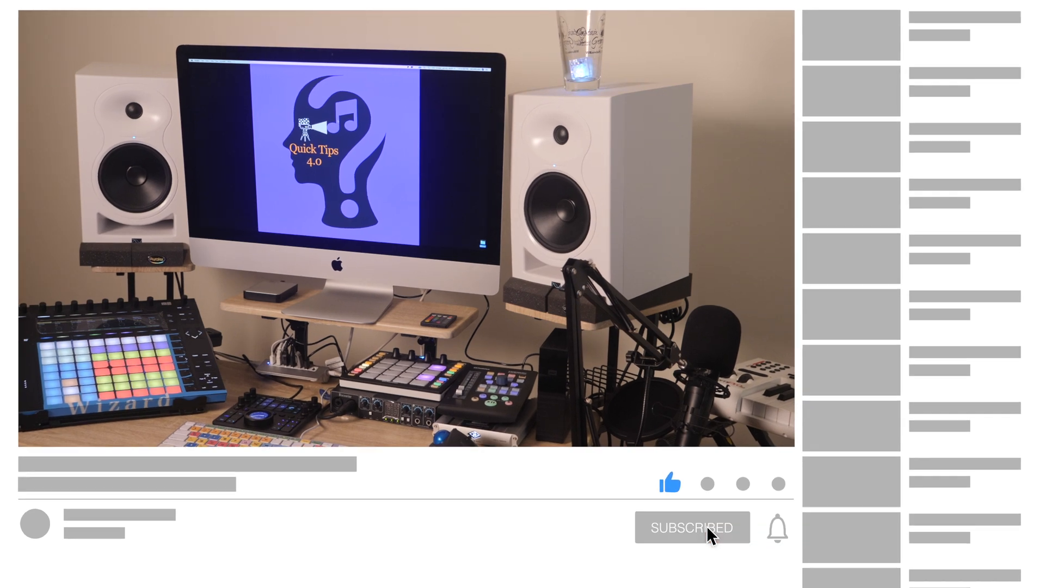